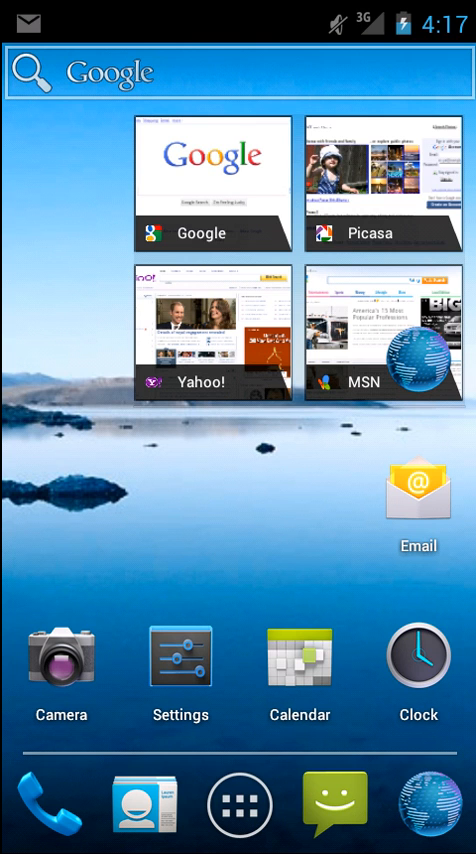
mouse_move(172, 544)
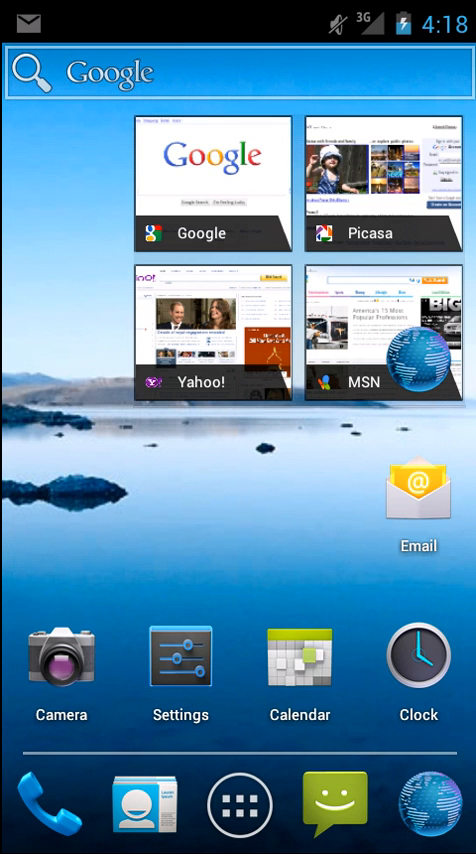
mouse_move(278, 474)
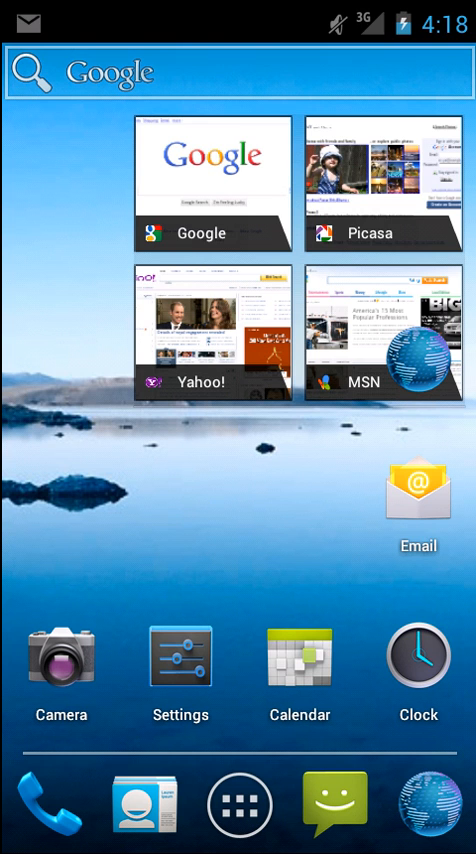
Drag the Email shortcut from the lower home screen up to the top-left corner
click(60, 660)
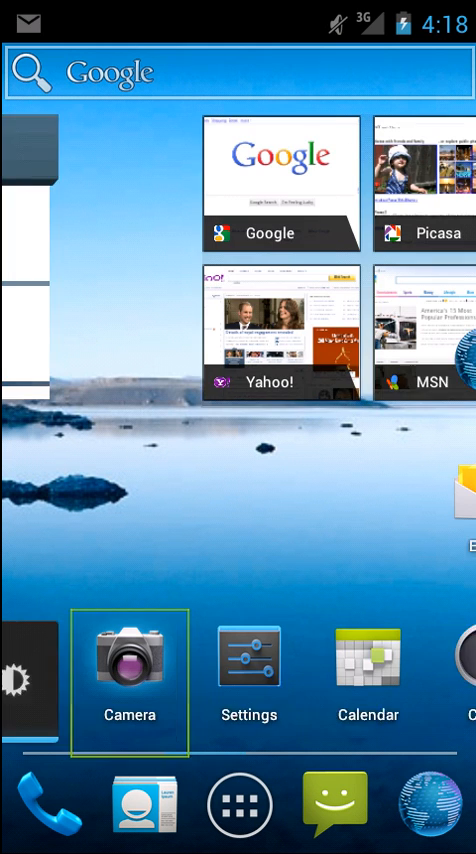
scroll(left, 3)
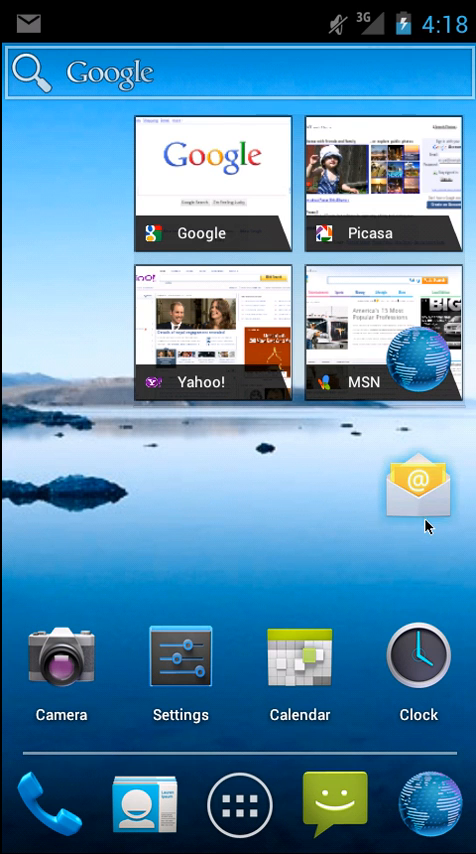
drag(410, 490, 56, 128)
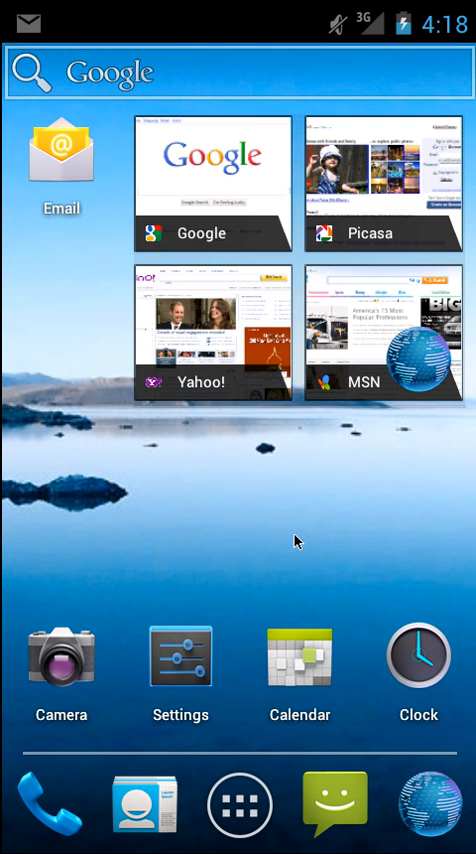
mouse_move(360, 388)
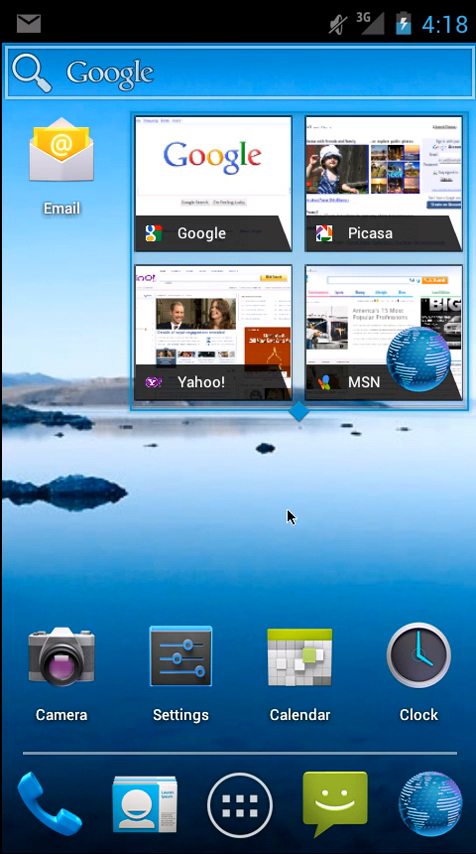
Stretch the Bookmarks widget downward to reveal the Twitter and Facebook row
scroll(down, 3)
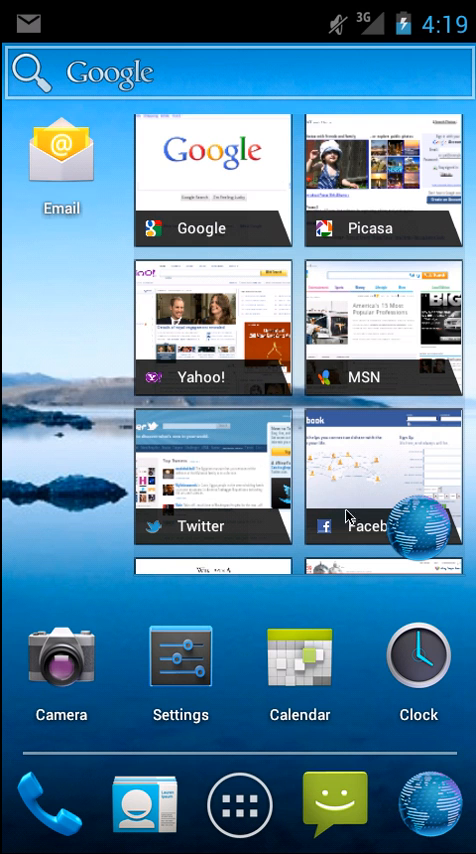
mouse_move(220, 824)
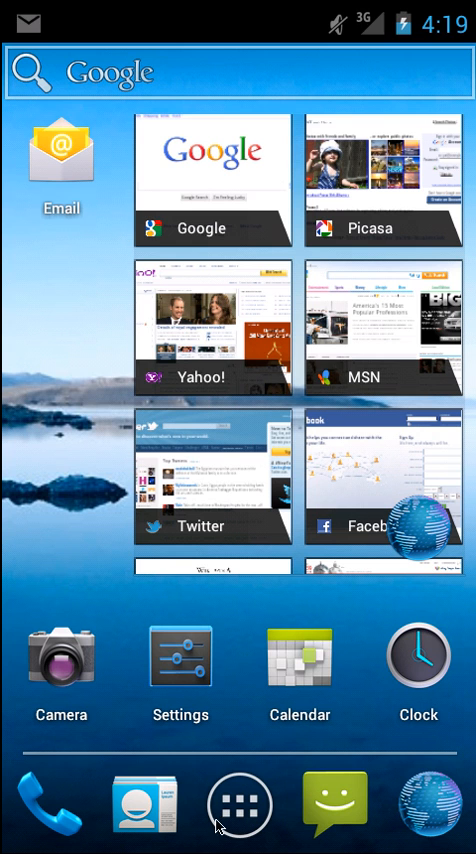
mouse_move(300, 58)
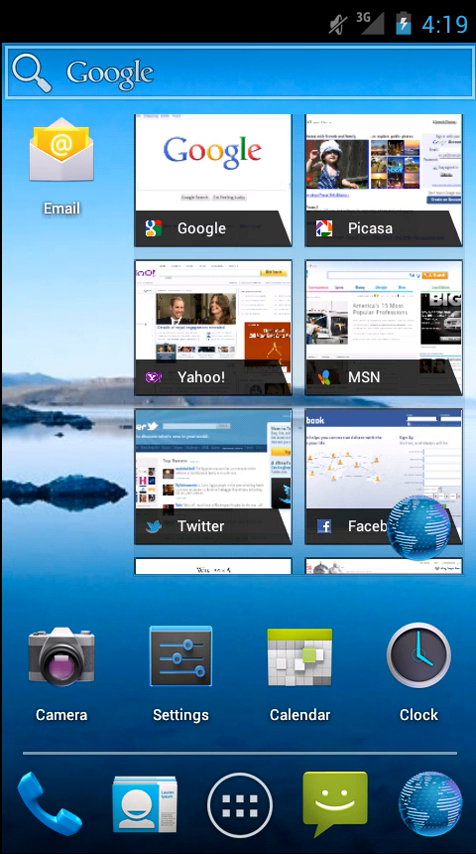
mouse_move(168, 580)
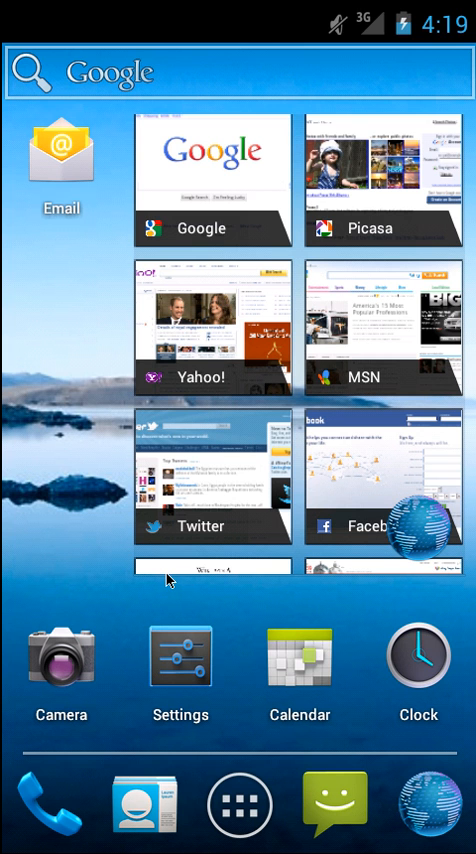
Show the app drawer listing all installed apps from the dock's All Apps button
click(238, 804)
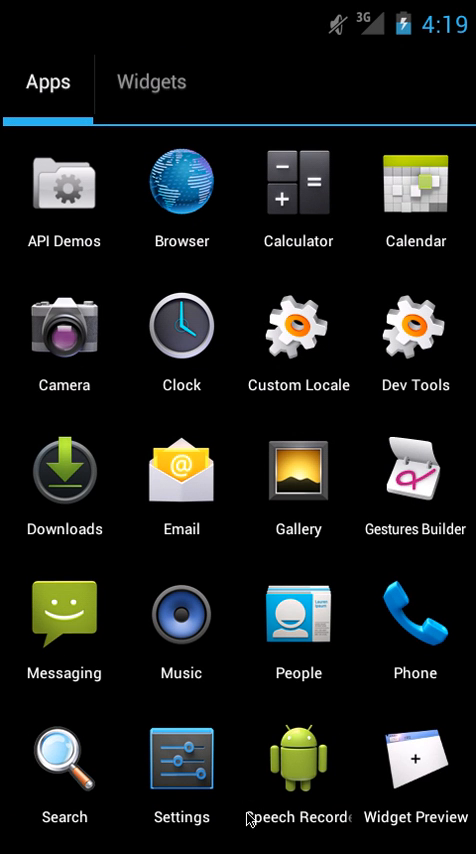
mouse_move(10, 730)
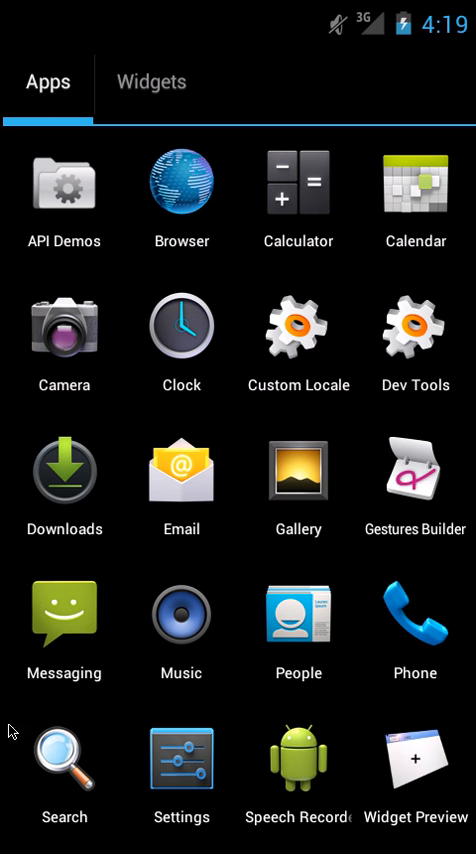
mouse_move(280, 568)
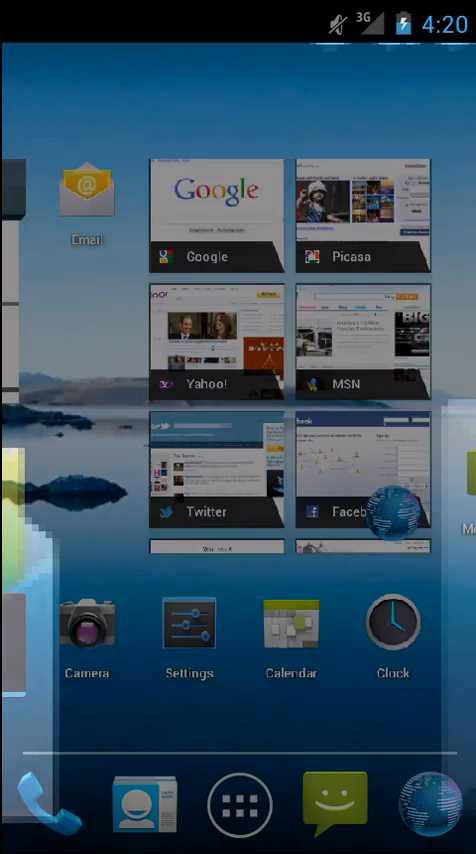
Dismiss the 'Launcher has stopped' dialog and show the Widgets catalogue in the app drawer
click(238, 804)
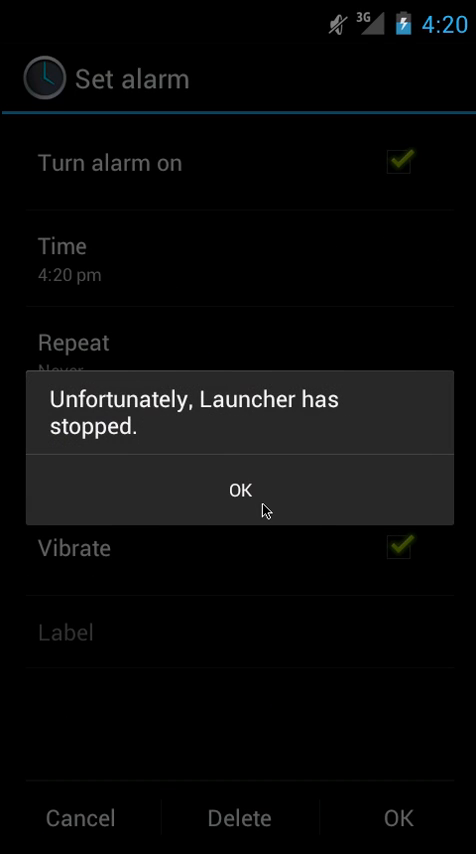
click(240, 488)
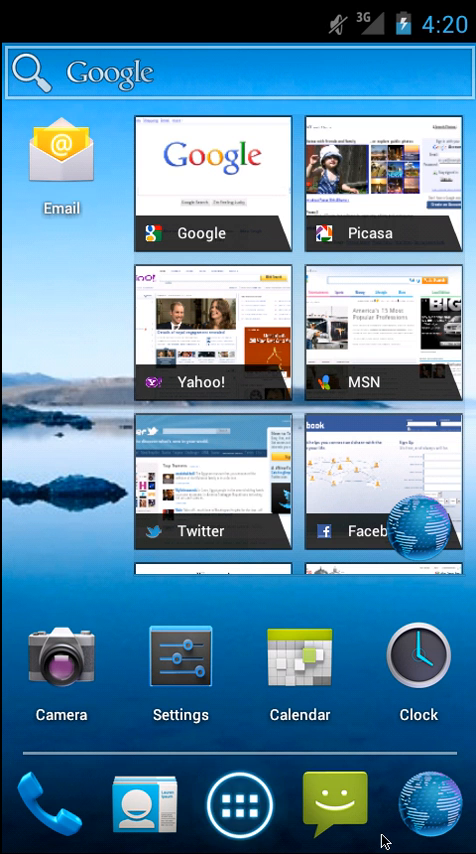
click(238, 804)
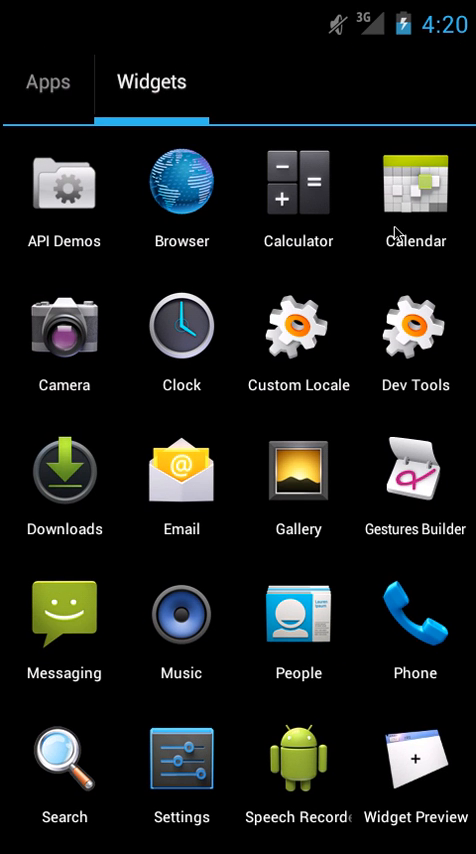
click(152, 82)
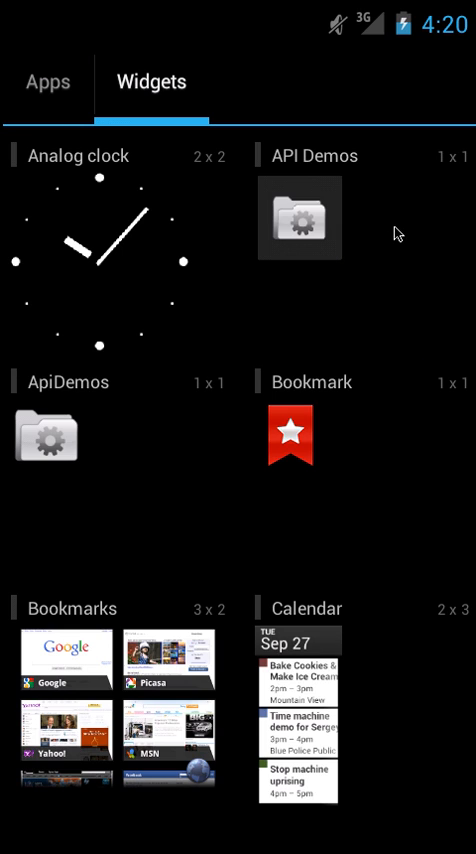
mouse_move(388, 548)
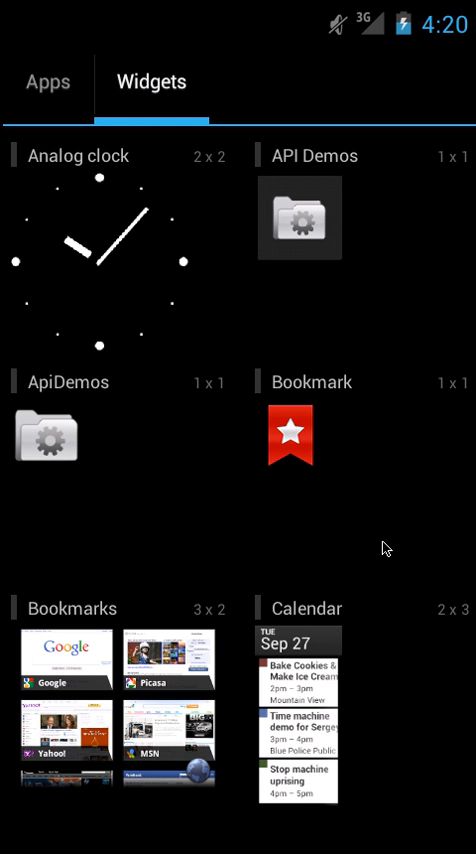
mouse_move(380, 588)
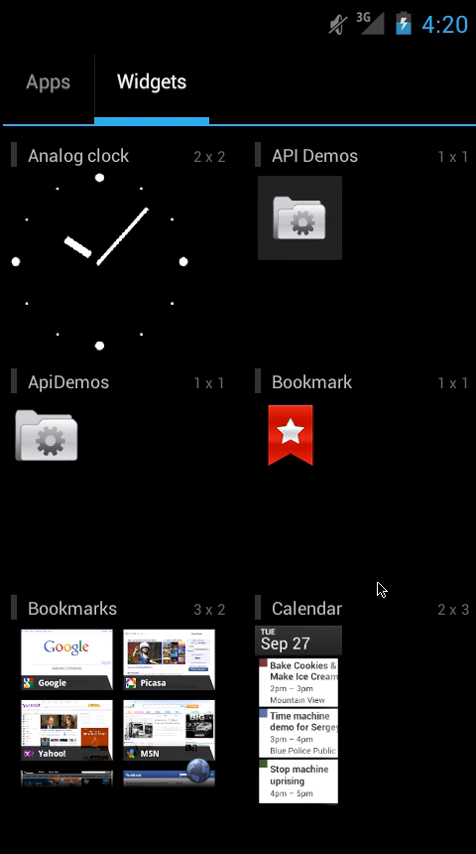
mouse_move(376, 330)
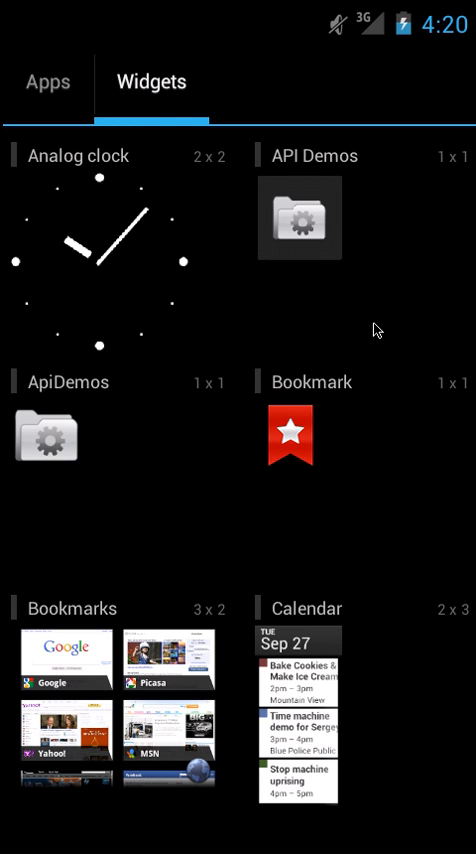
mouse_move(420, 300)
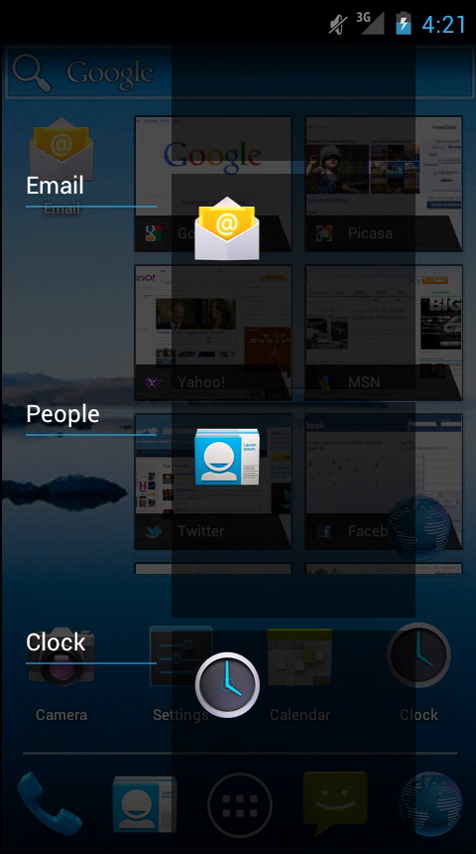
mouse_move(384, 366)
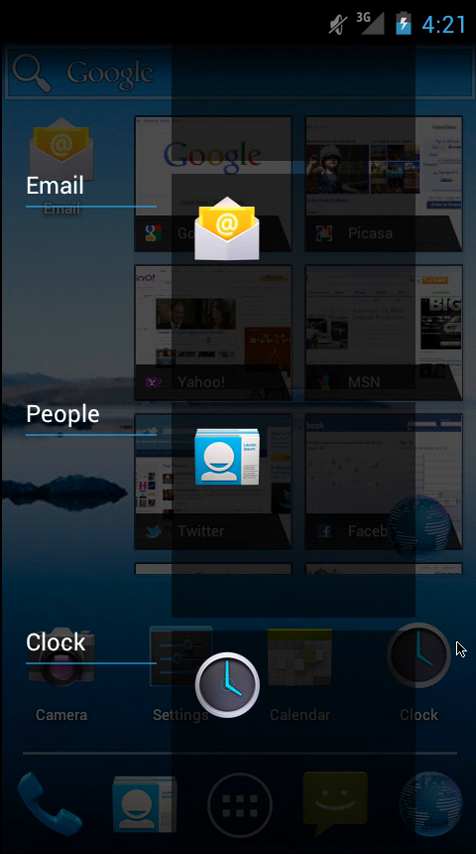
mouse_move(458, 648)
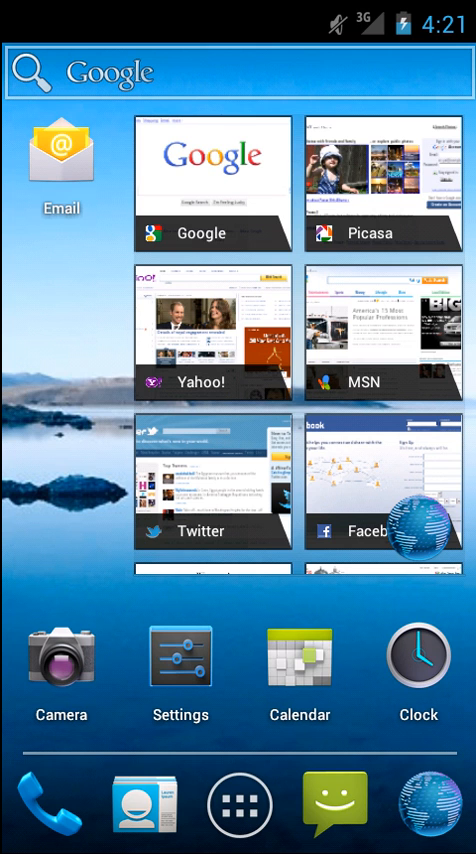
click(238, 450)
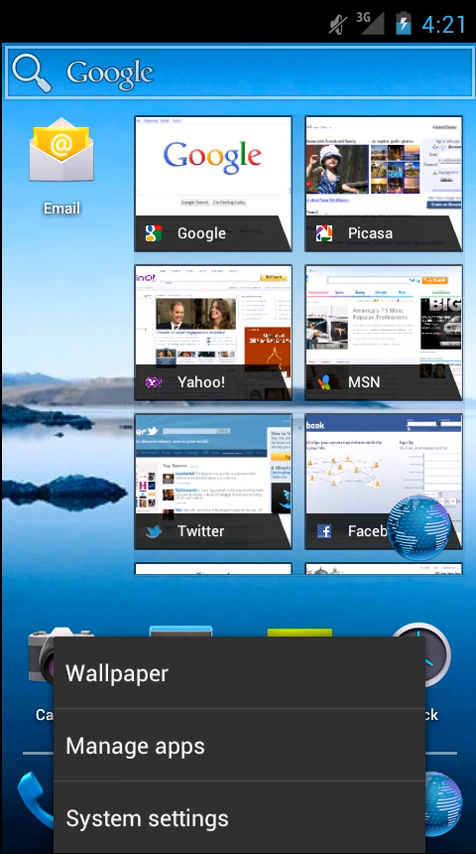
mouse_move(136, 686)
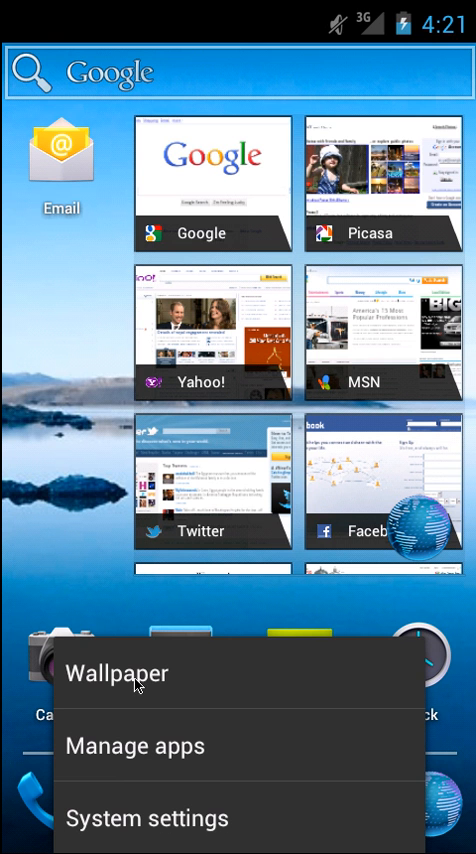
click(118, 672)
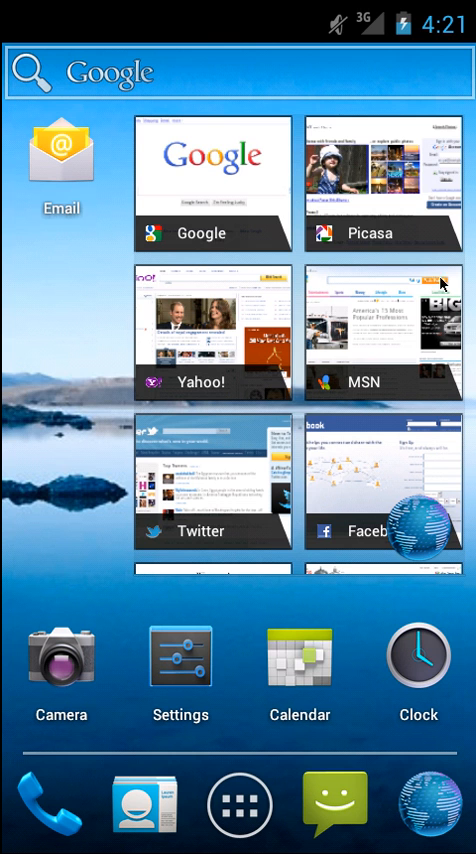
mouse_move(284, 510)
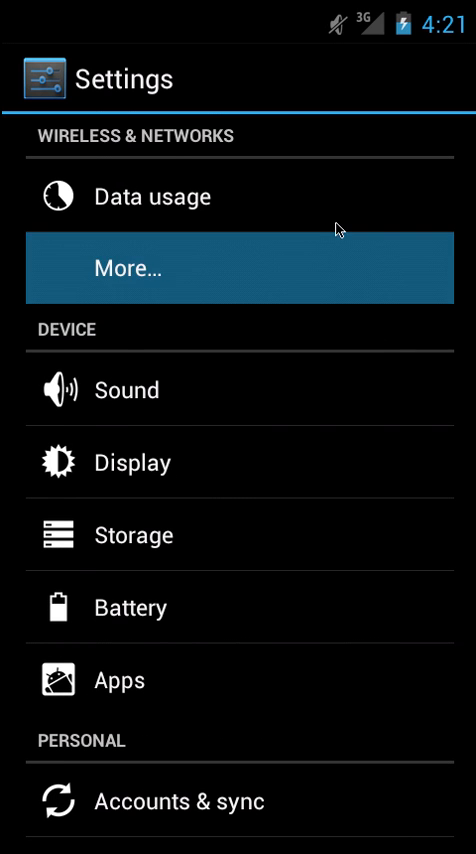
View the Data usage page in Settings showing 0.00B for Oct 19 – Nov 18
click(240, 268)
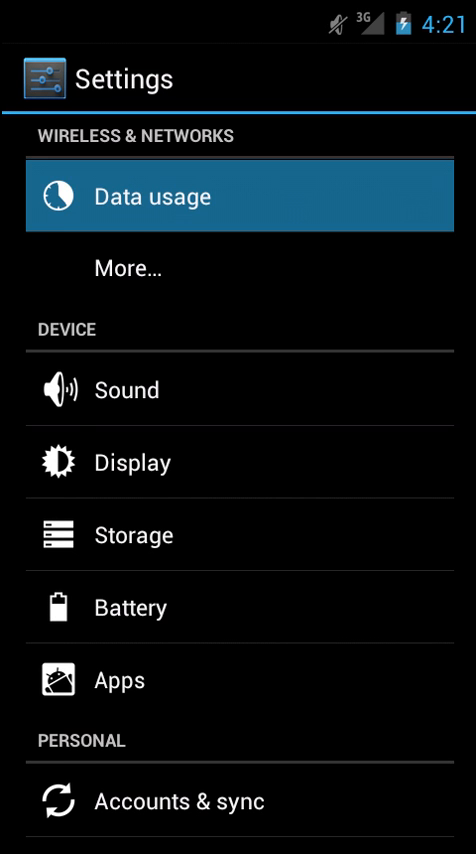
click(152, 196)
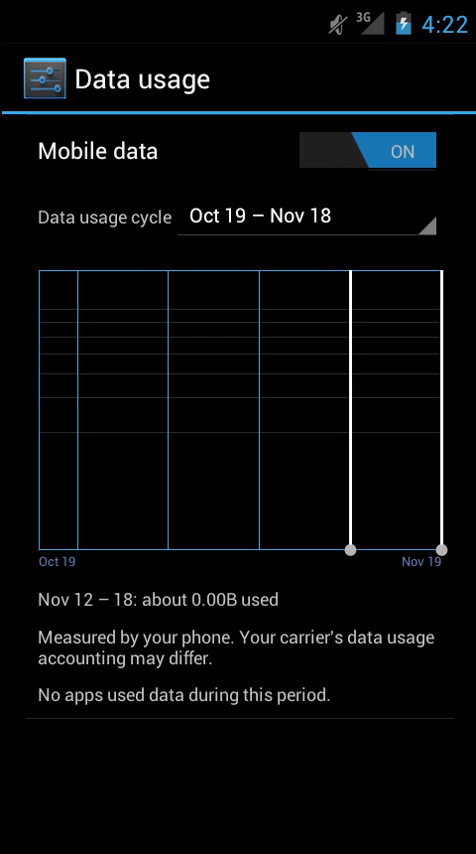
mouse_move(304, 440)
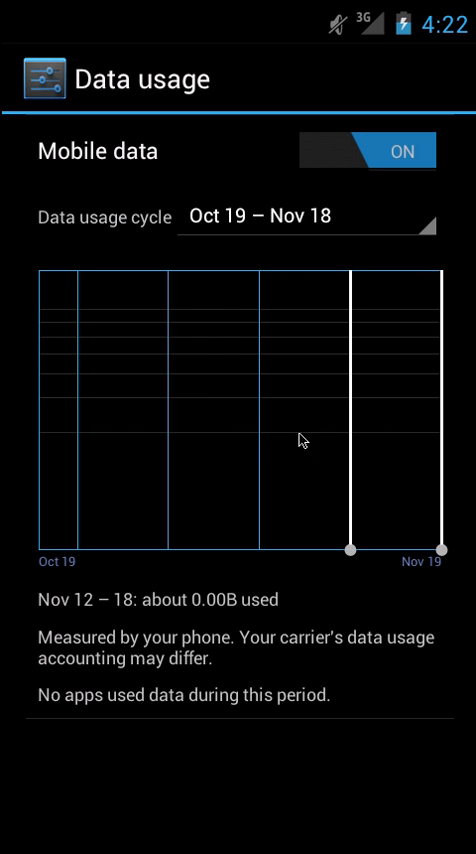
drag(348, 552, 200, 552)
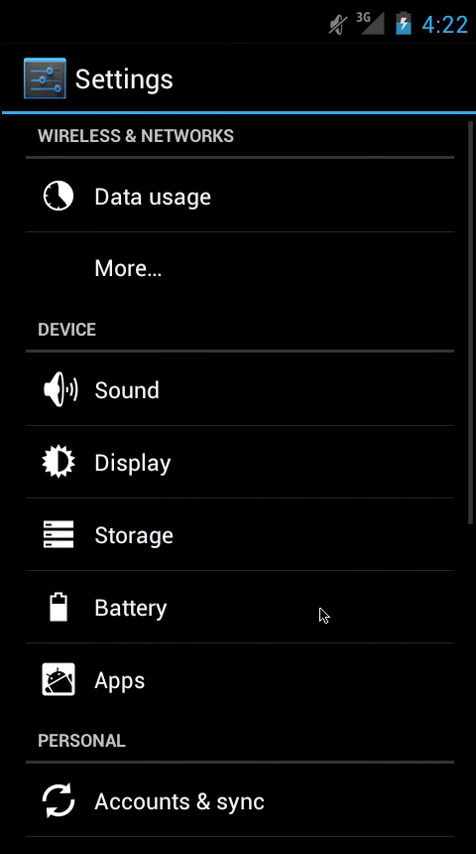
scroll(down, 3)
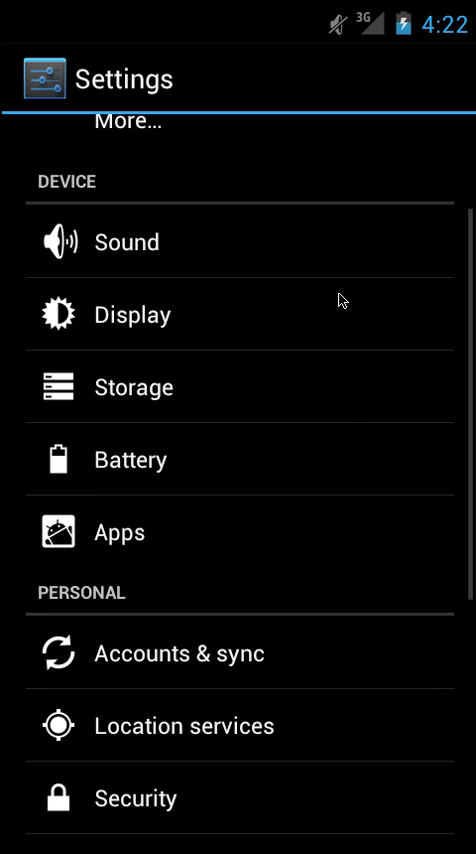
click(126, 240)
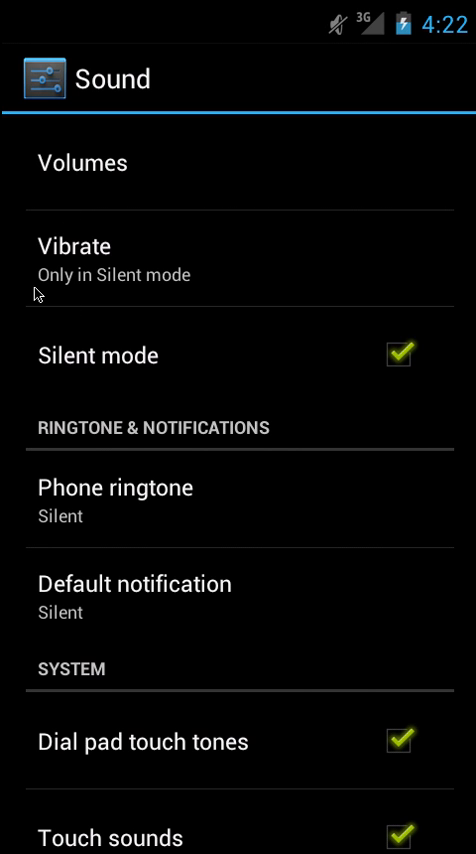
scroll(down, 3)
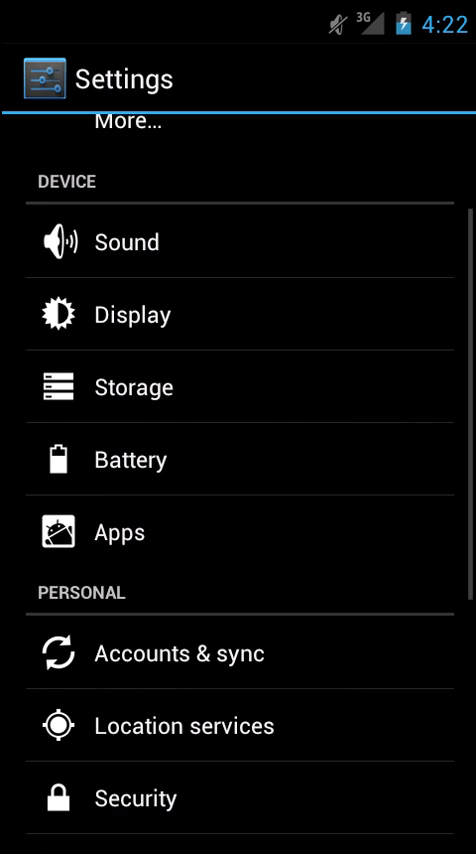
mouse_move(334, 366)
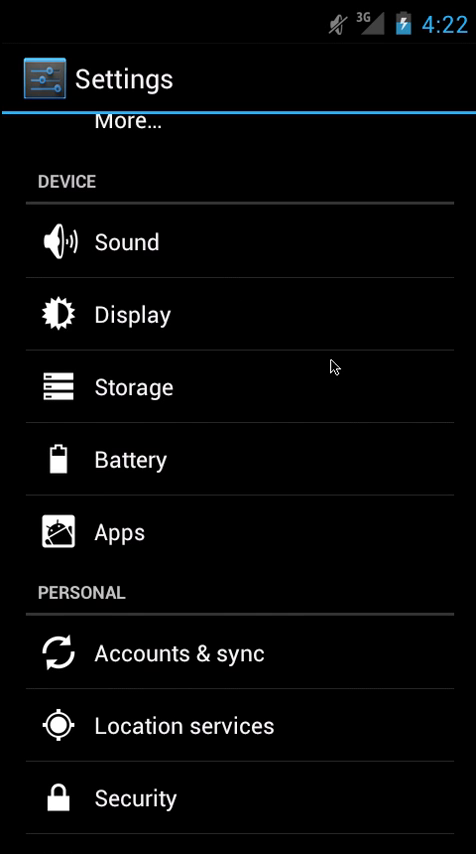
click(132, 312)
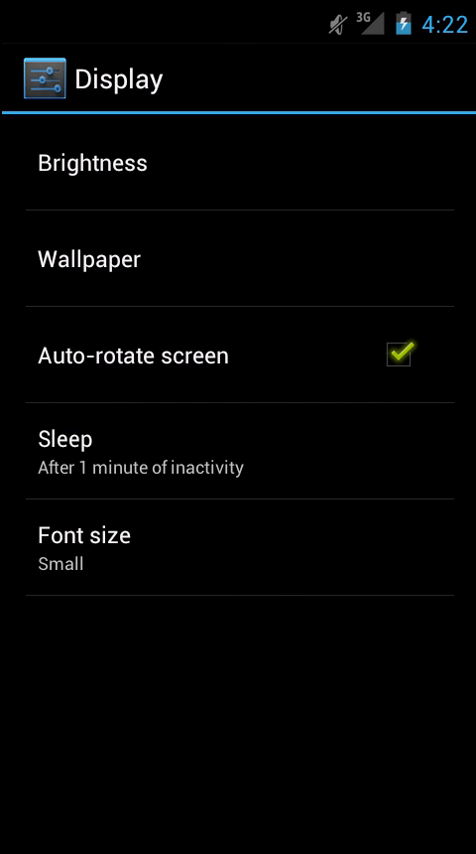
mouse_move(334, 636)
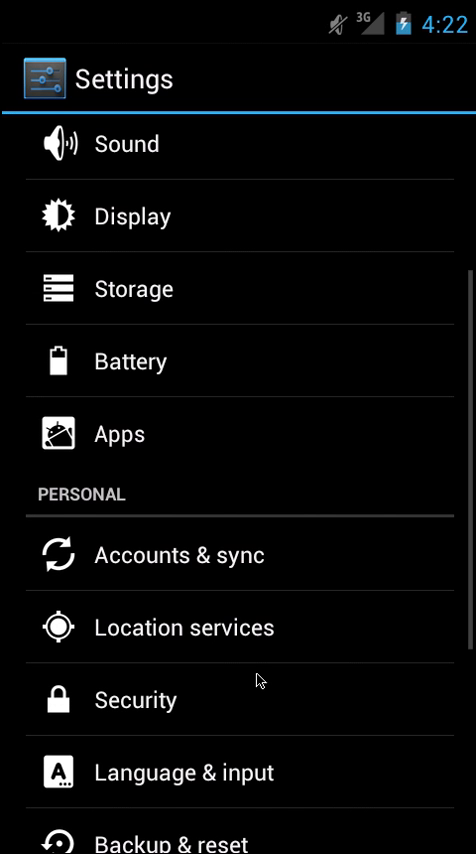
key(HOME)
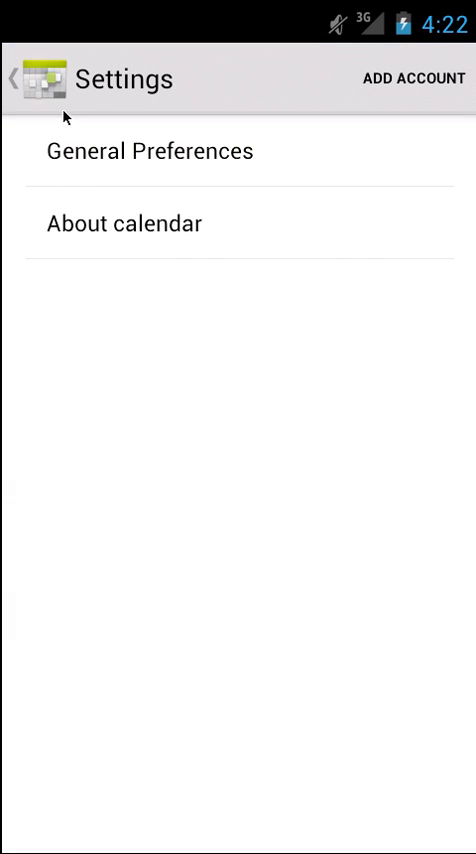
Return from Calendar settings to the agenda, view the 'sent WU' event, then the view options
click(412, 78)
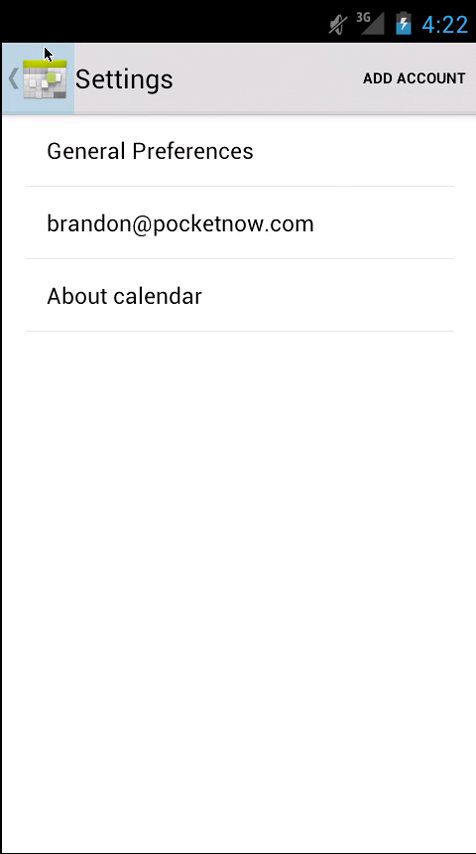
click(20, 78)
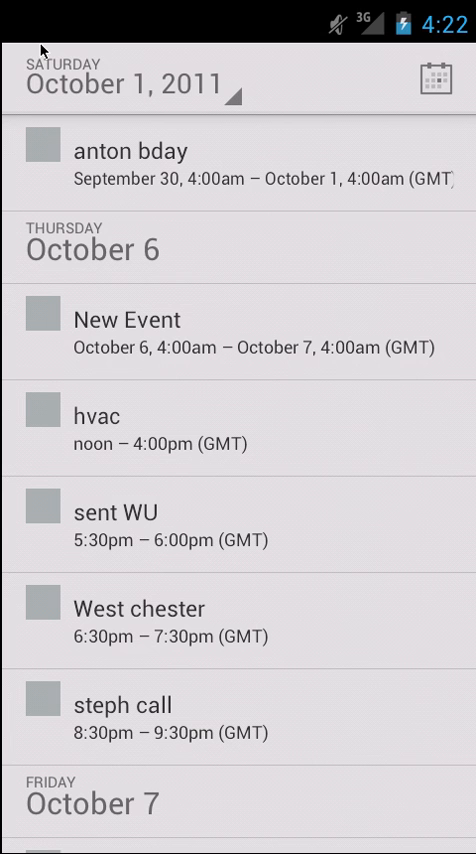
mouse_move(38, 522)
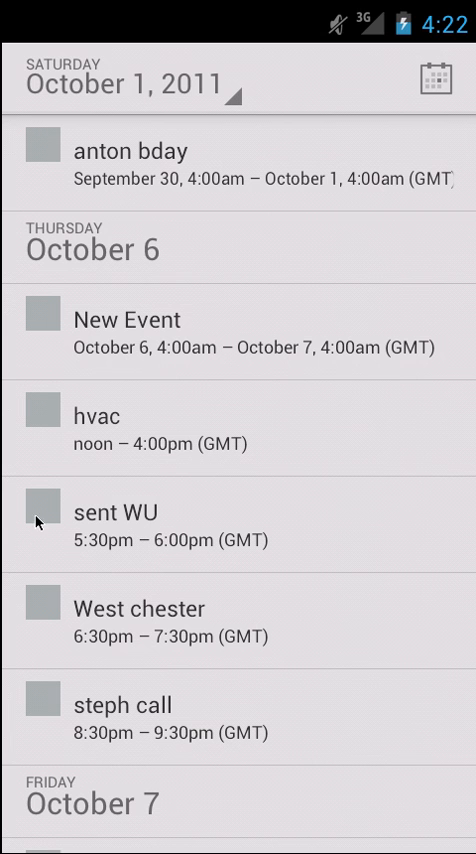
mouse_move(186, 556)
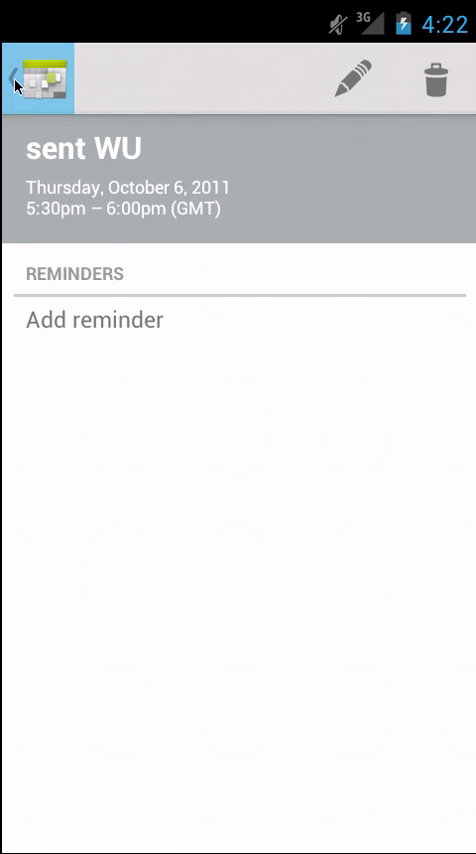
click(28, 76)
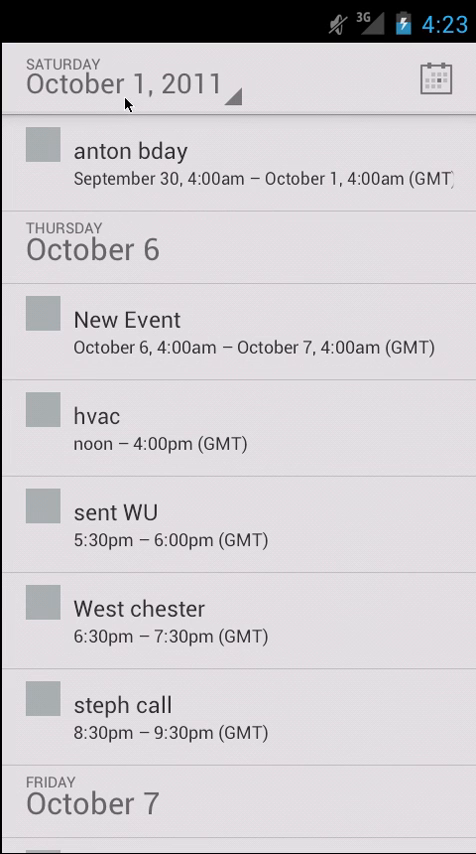
click(130, 82)
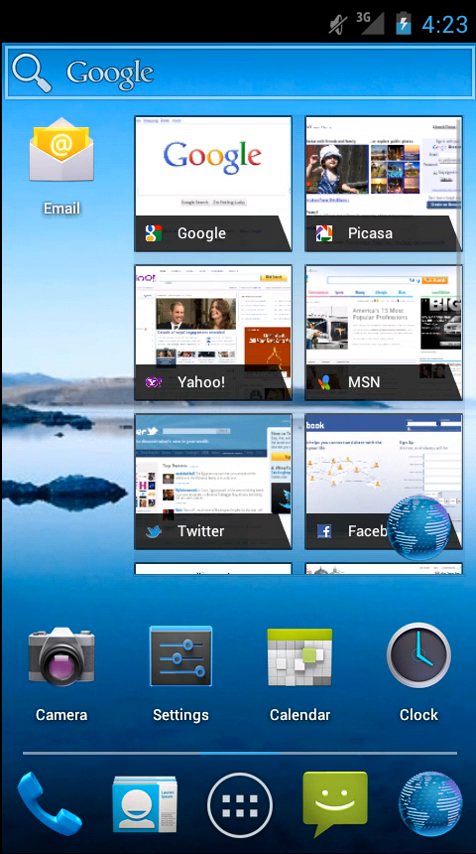
mouse_move(62, 180)
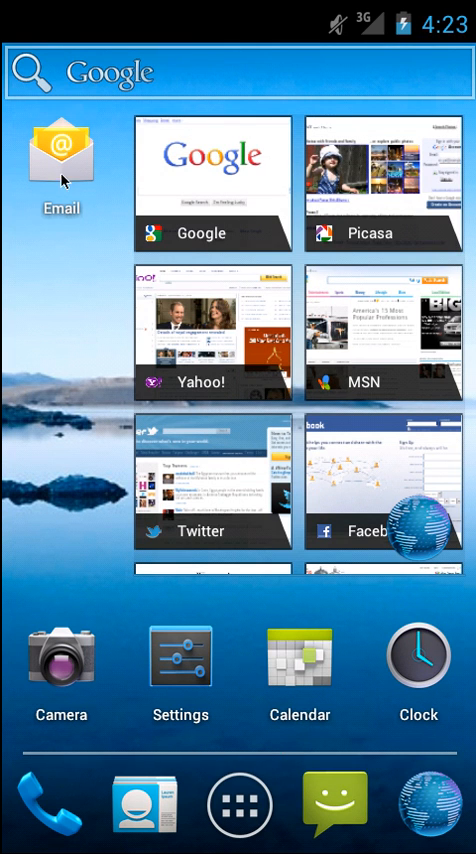
click(60, 160)
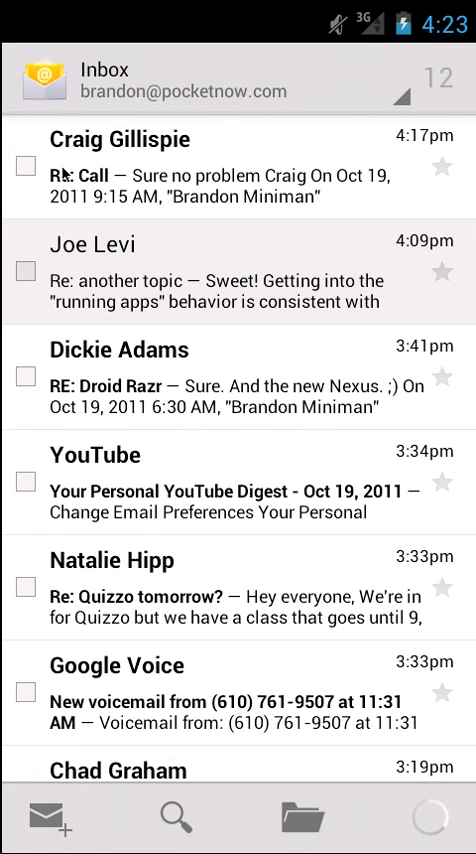
click(428, 818)
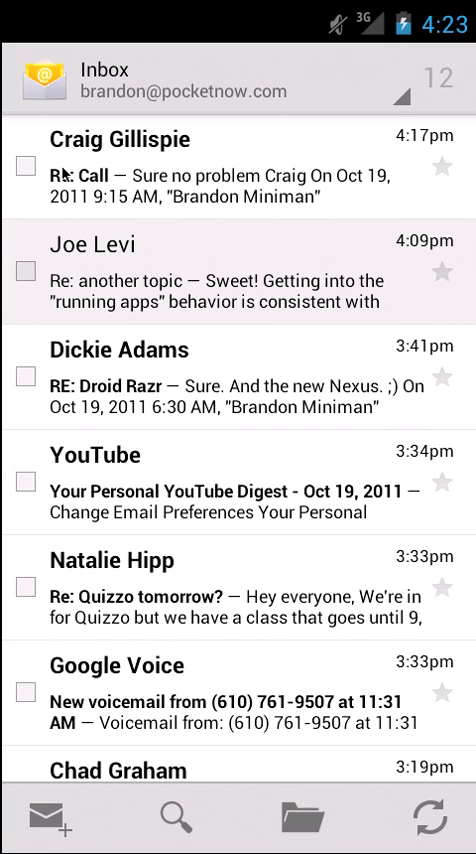
mouse_move(64, 172)
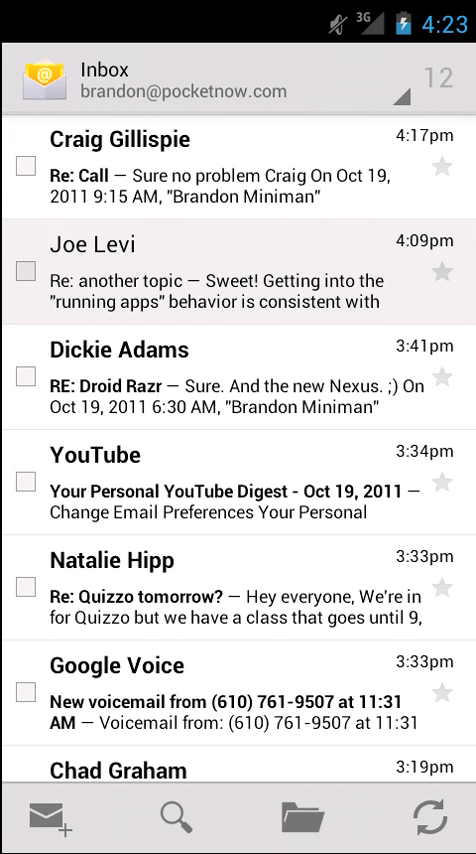
click(20, 166)
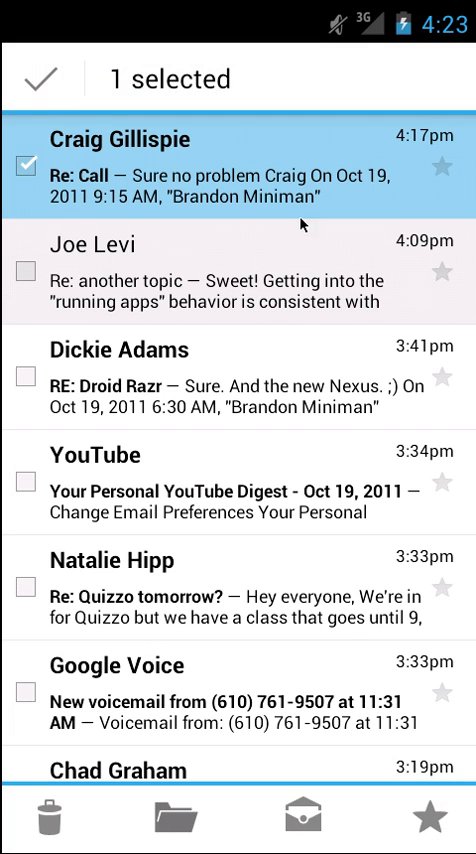
mouse_move(144, 794)
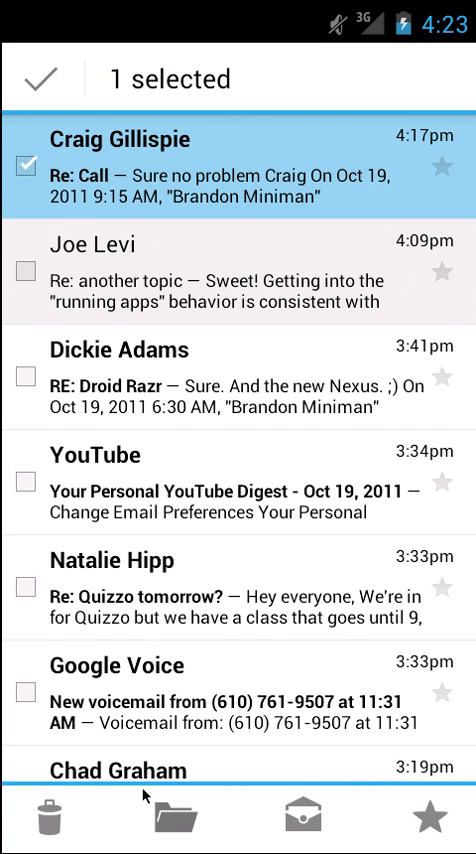
click(48, 816)
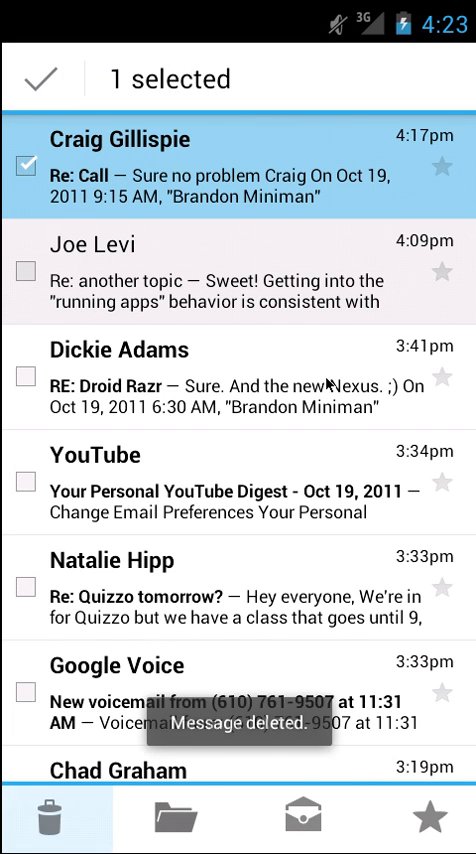
click(48, 818)
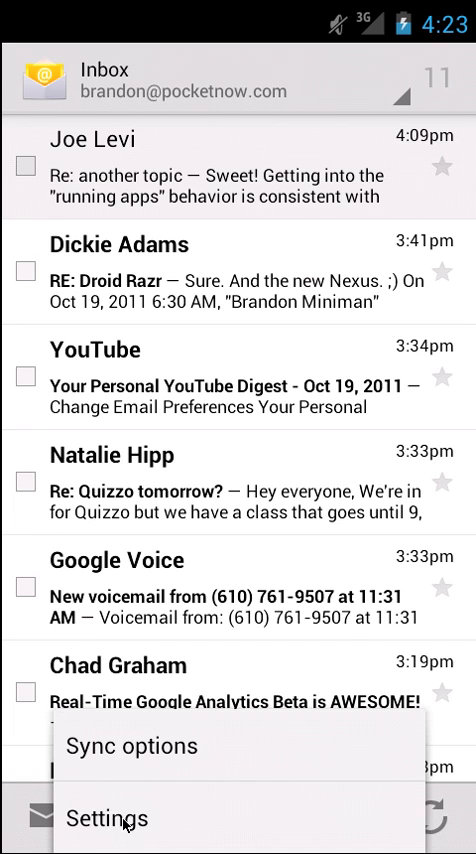
click(108, 818)
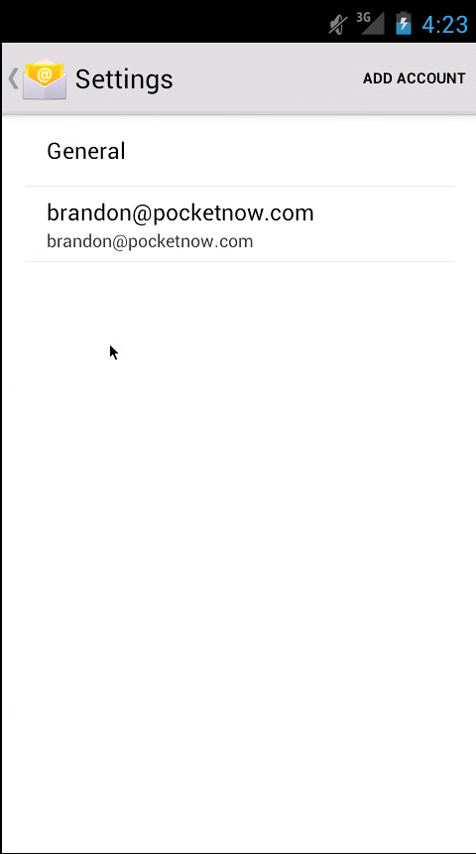
mouse_move(376, 258)
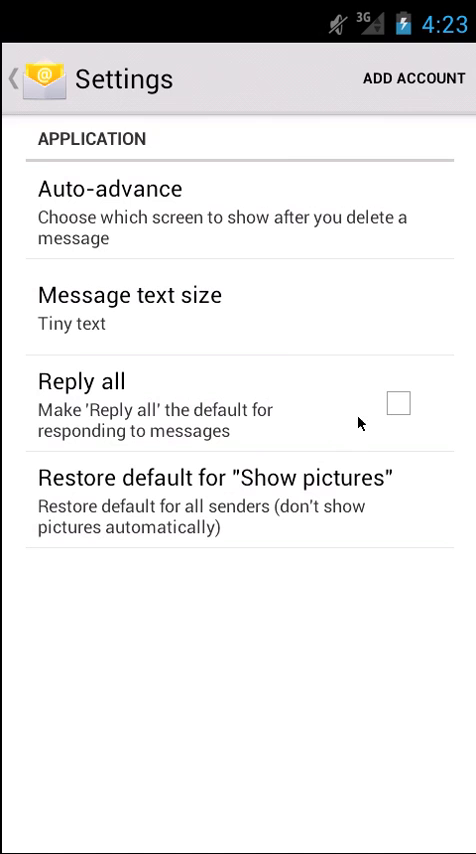
mouse_move(104, 274)
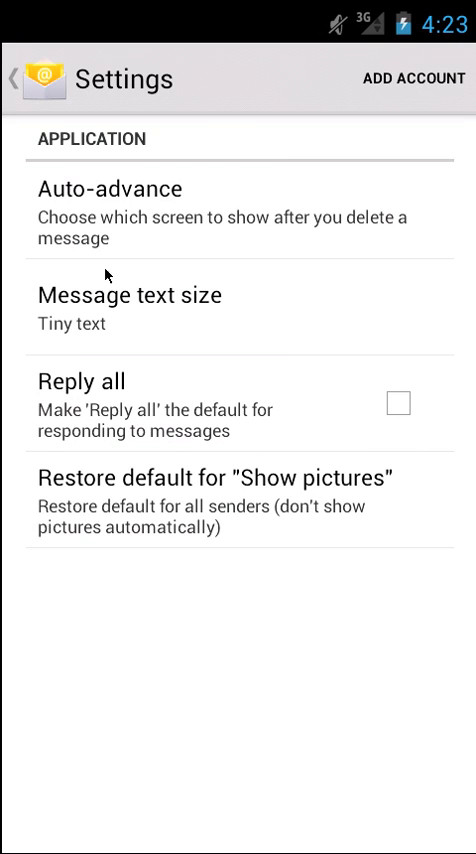
mouse_move(258, 248)
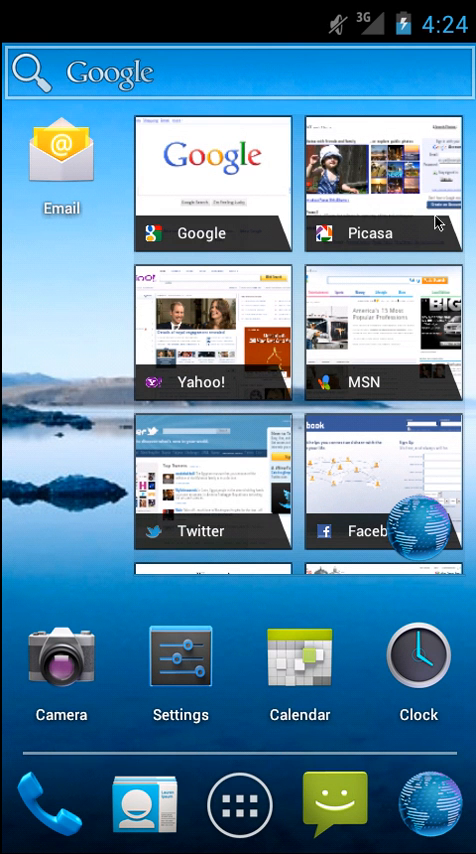
mouse_move(438, 222)
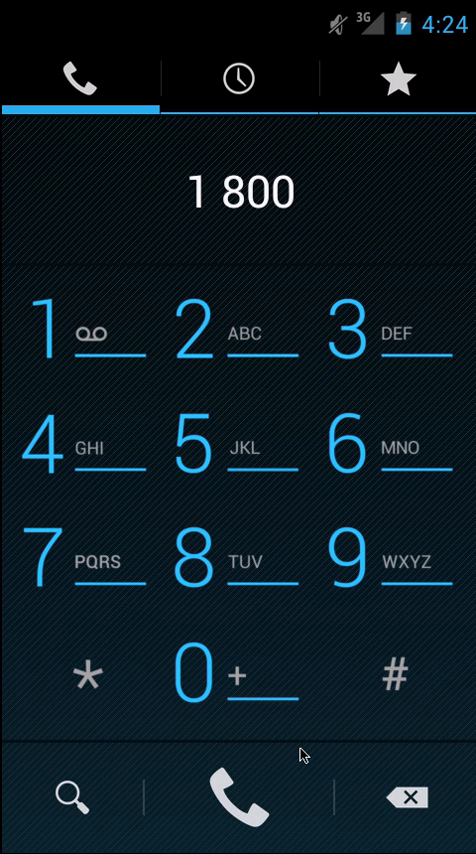
mouse_move(320, 372)
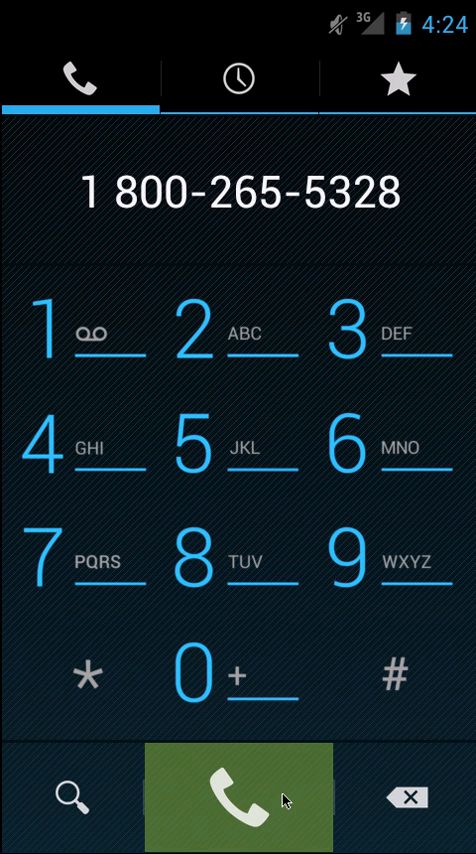
click(236, 788)
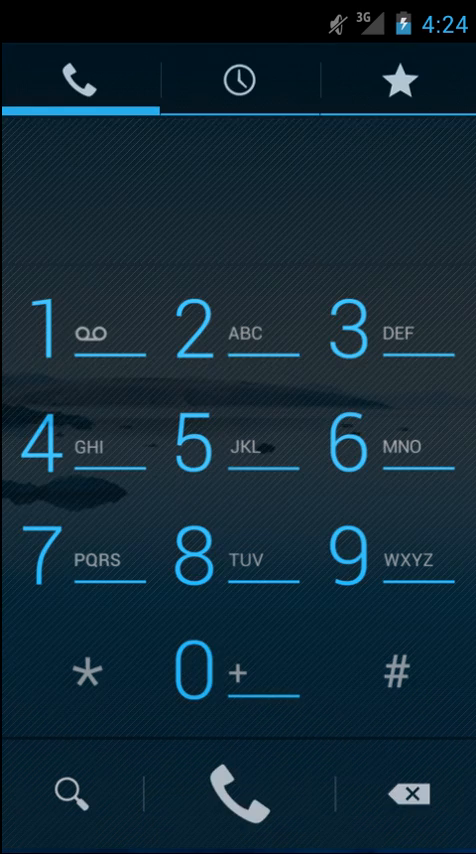
click(236, 788)
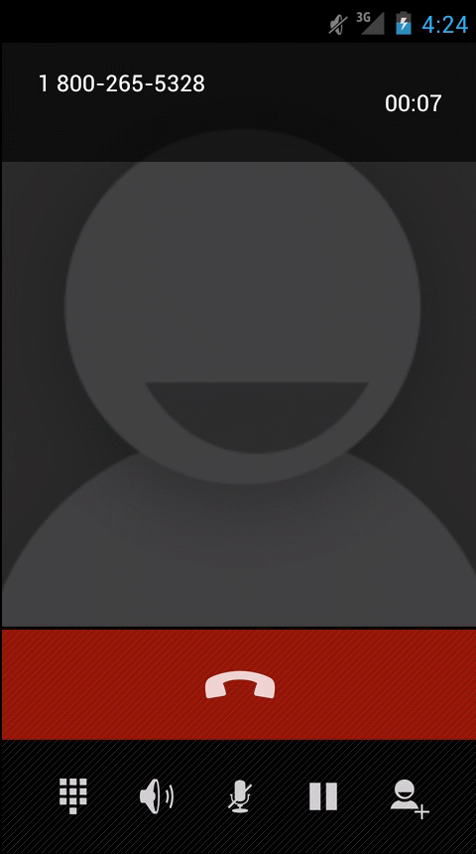
mouse_move(40, 824)
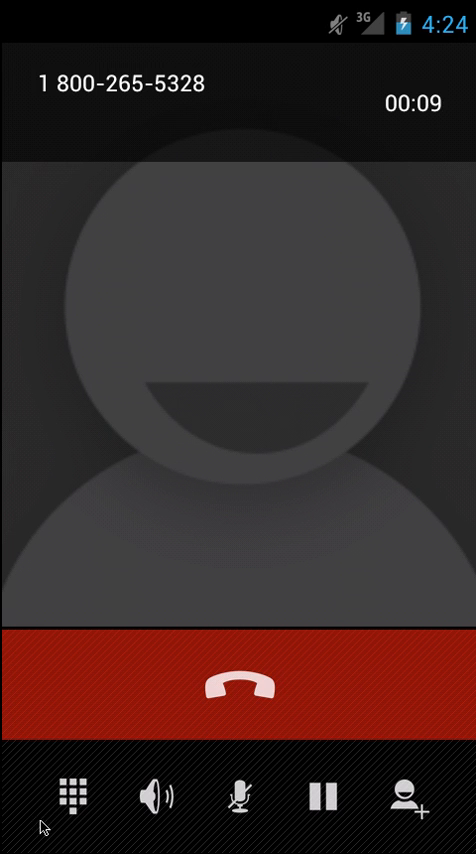
click(64, 796)
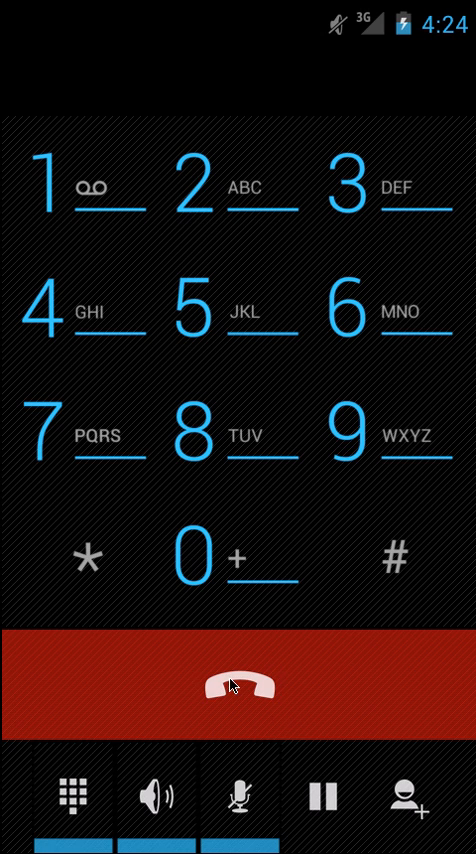
click(236, 684)
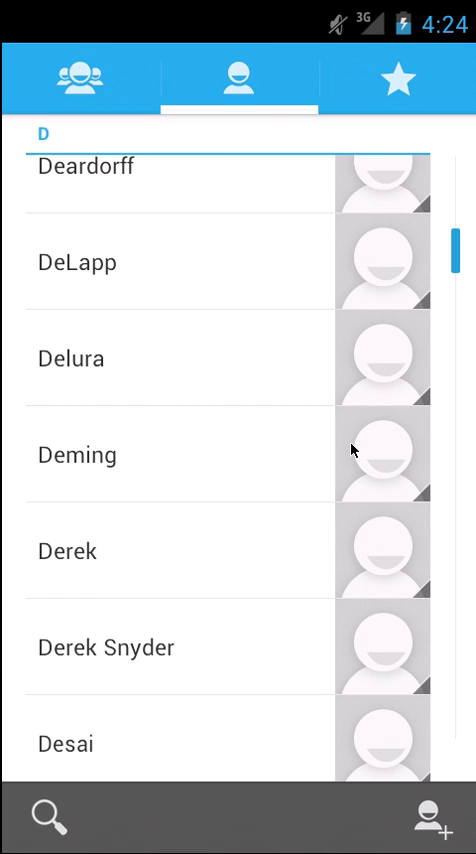
mouse_move(284, 188)
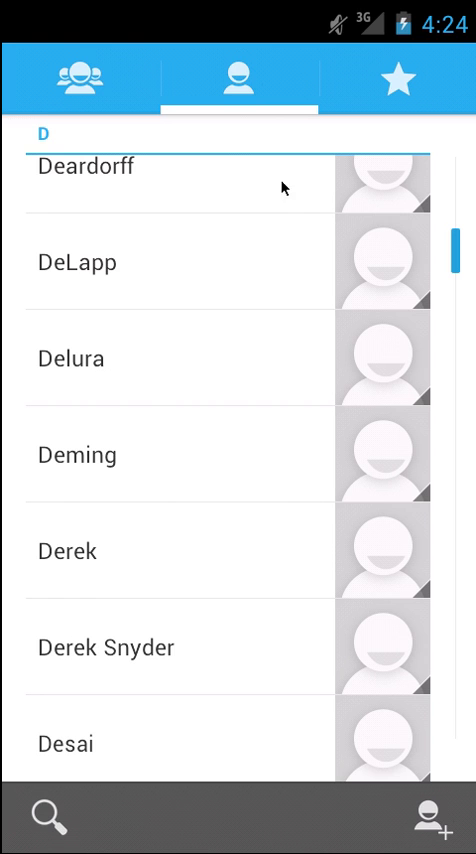
View the empty Favorites tab and the contact groups, then return to all contacts
click(398, 80)
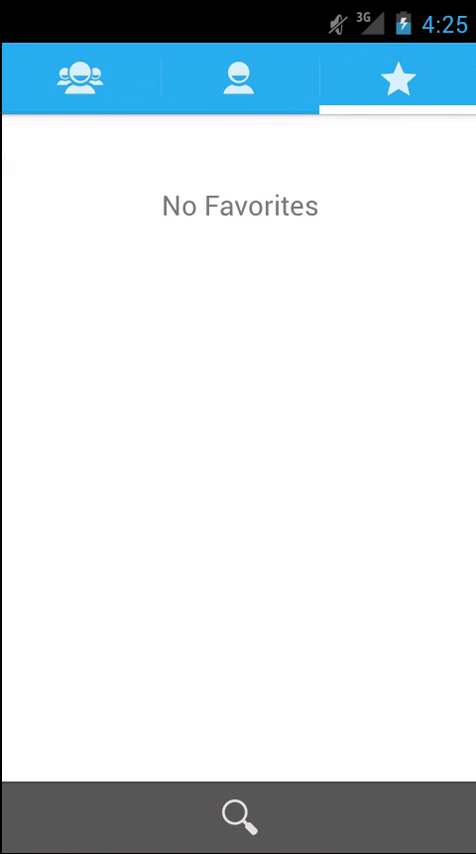
mouse_move(36, 82)
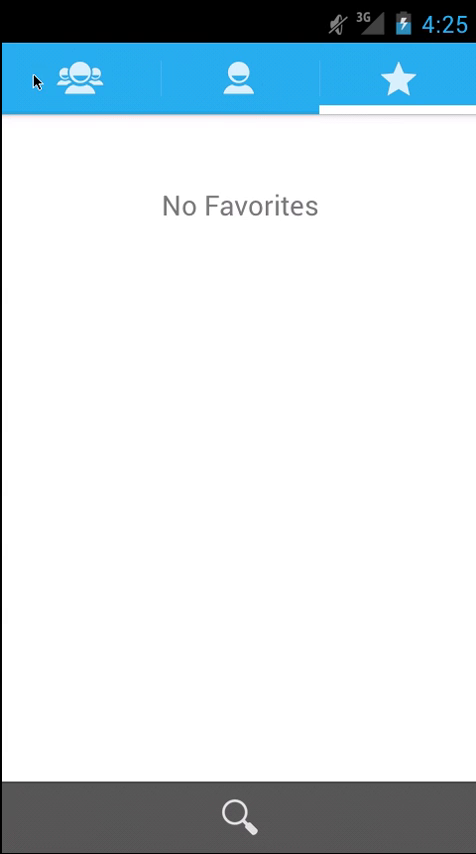
mouse_move(88, 124)
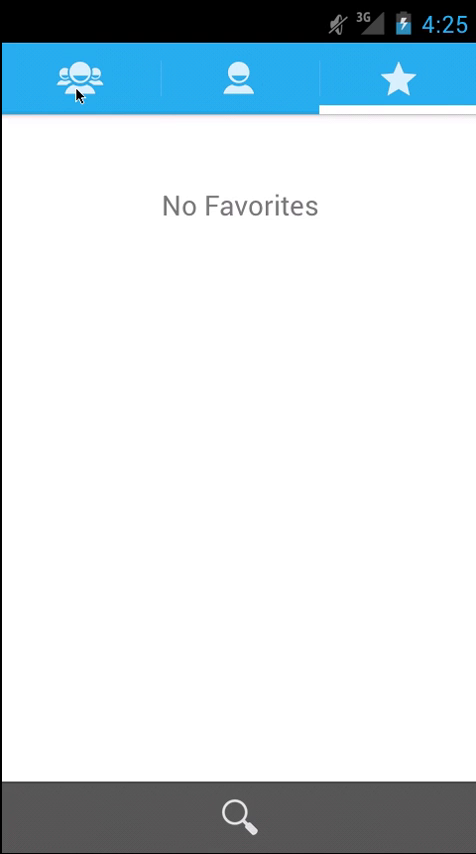
click(80, 80)
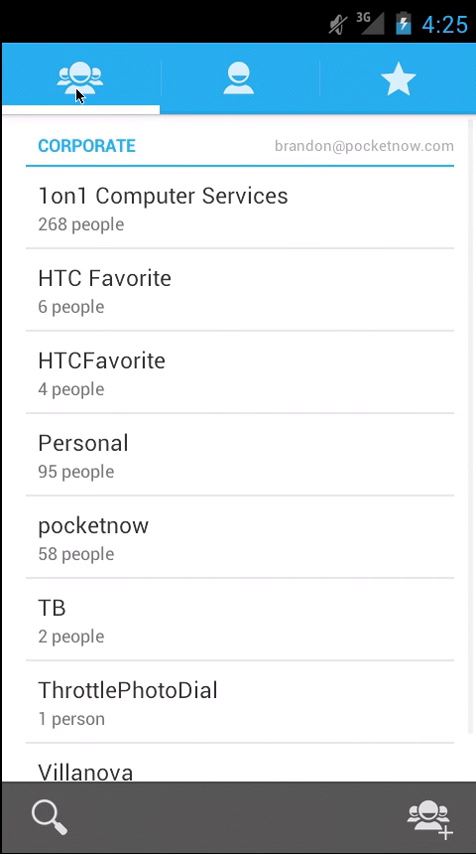
mouse_move(400, 336)
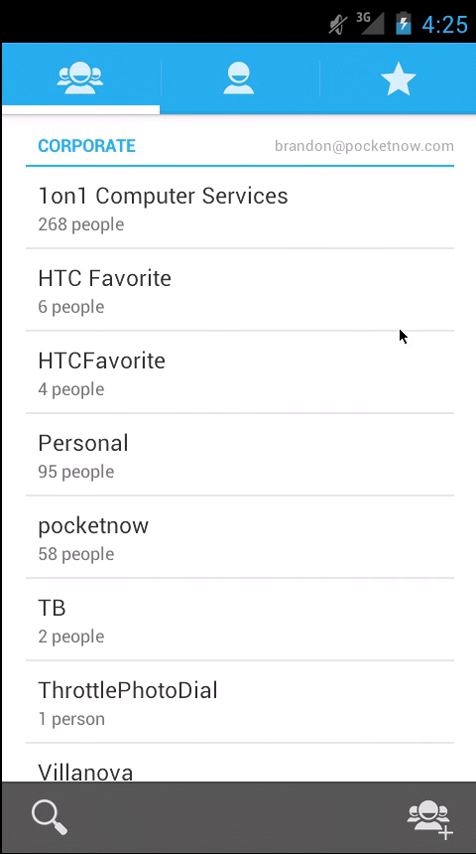
click(238, 78)
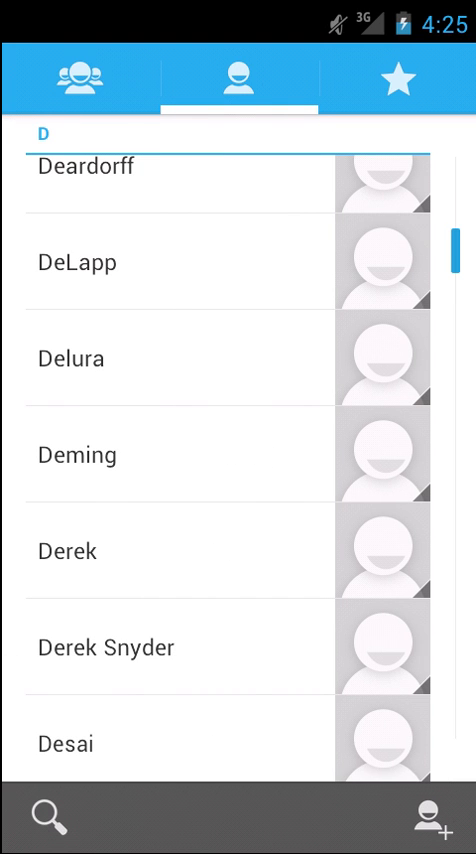